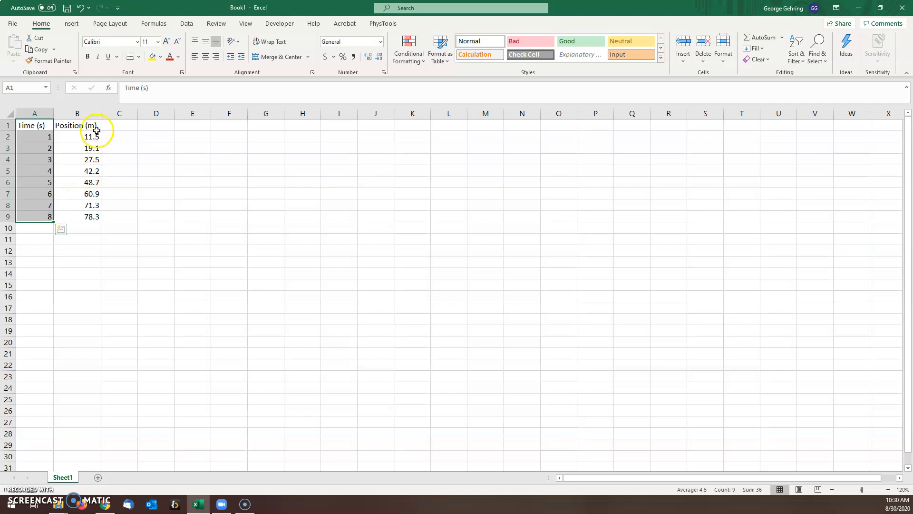
# Insert a markers-only scatter chart of the time and position values in A2:B9
pyautogui.click(77, 113)
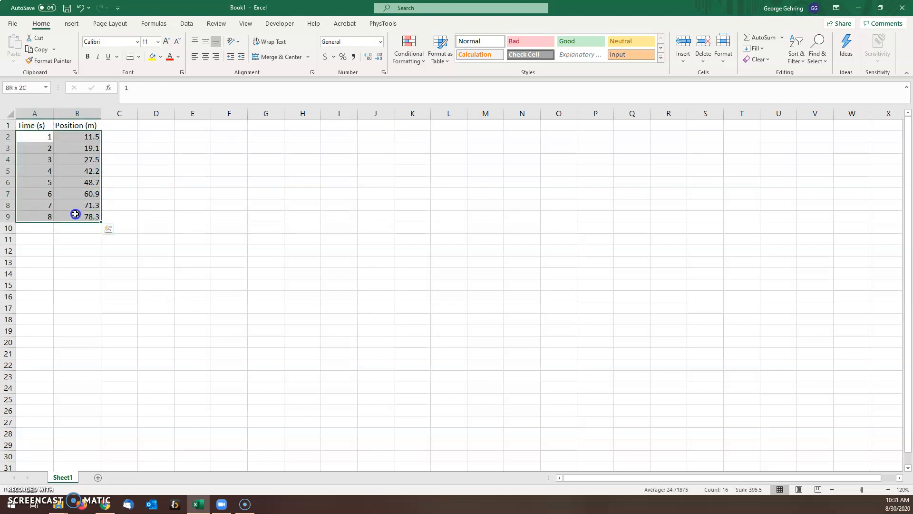
pyautogui.click(70, 23)
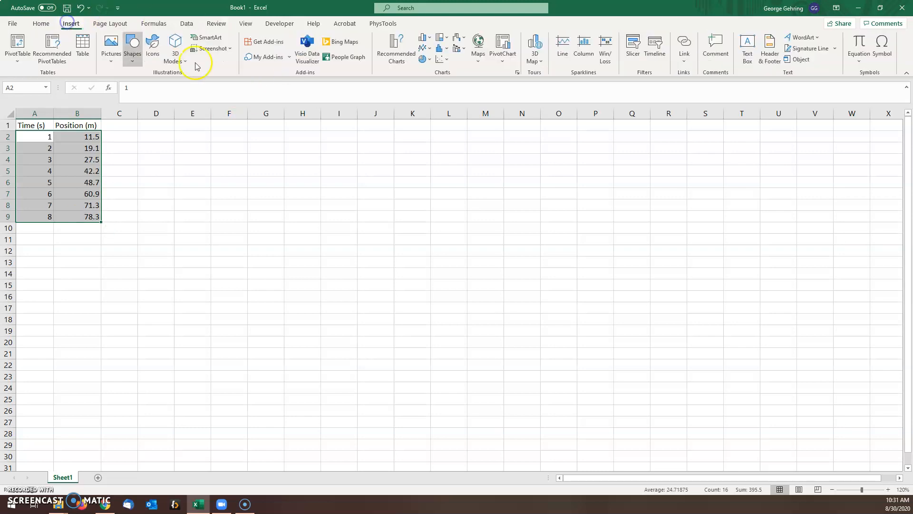
pyautogui.click(441, 59)
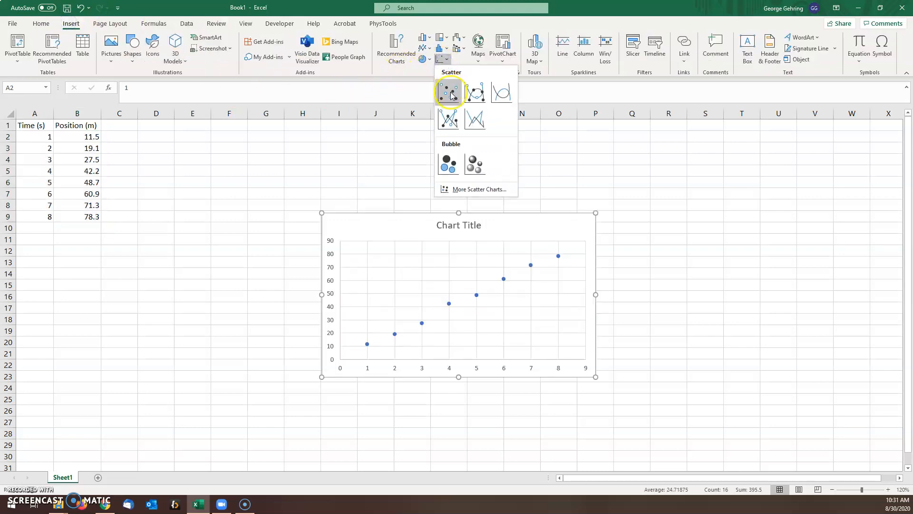
pyautogui.click(448, 92)
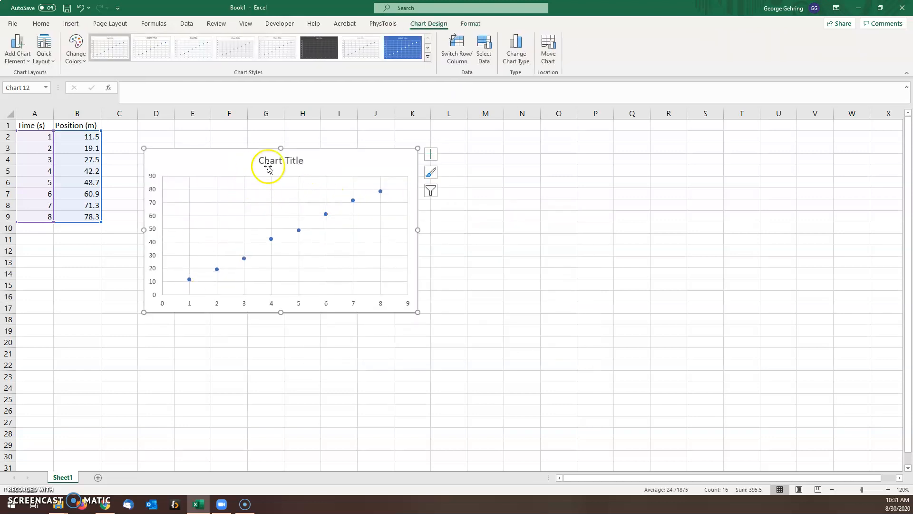
pyautogui.moveTo(402, 170)
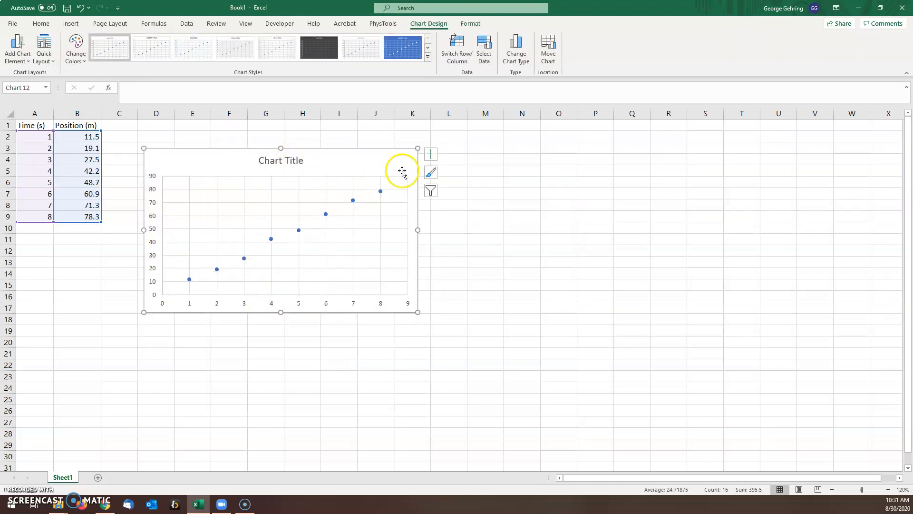
# Add axis titles and a linear trendline via the Chart Elements list
pyautogui.click(430, 154)
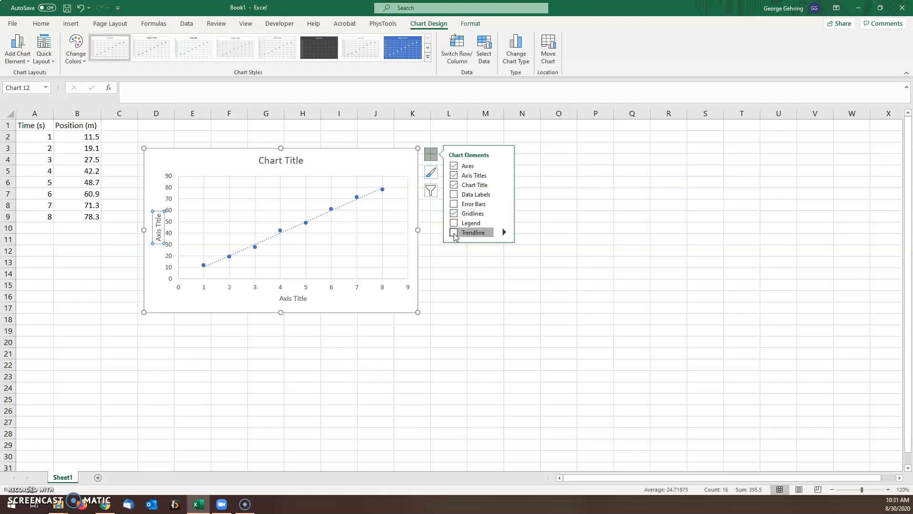
pyautogui.click(455, 232)
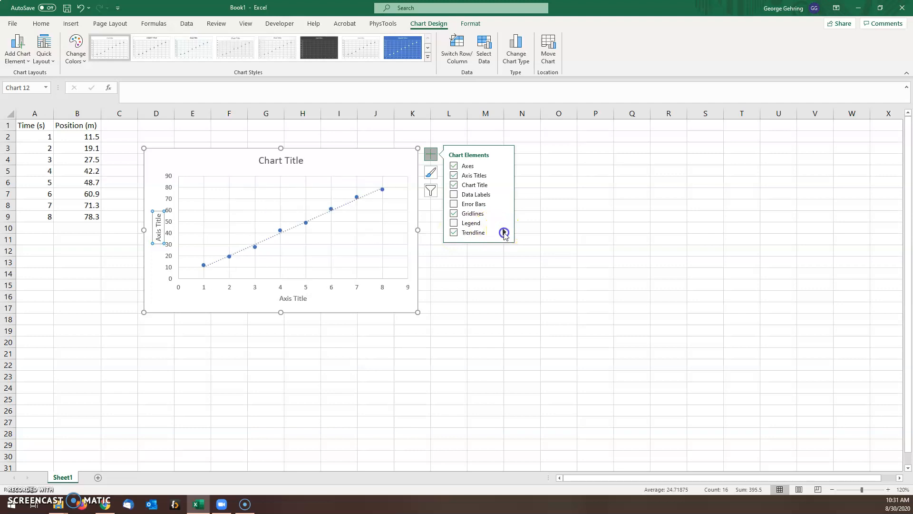
# Display the trendline equation y = 9.944x + 0.1893 and R² = 0.995, moved up near the top
pyautogui.click(504, 232)
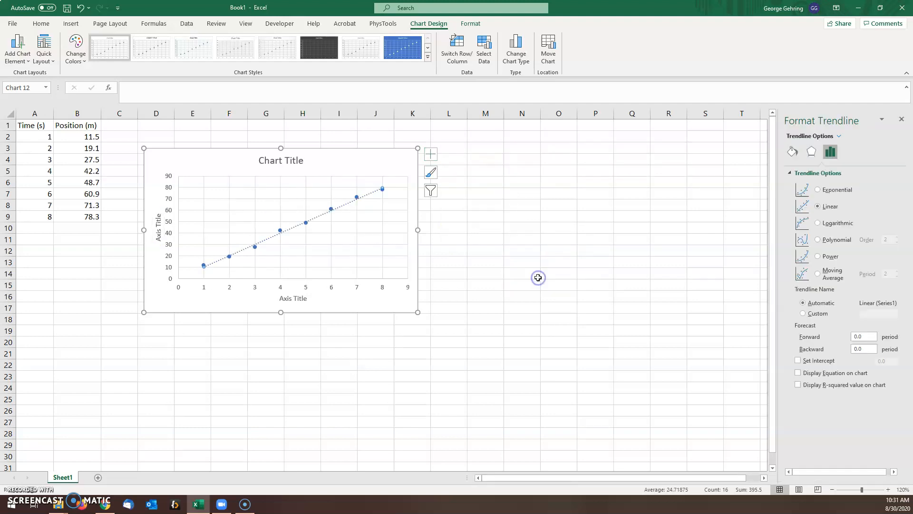
pyautogui.click(798, 373)
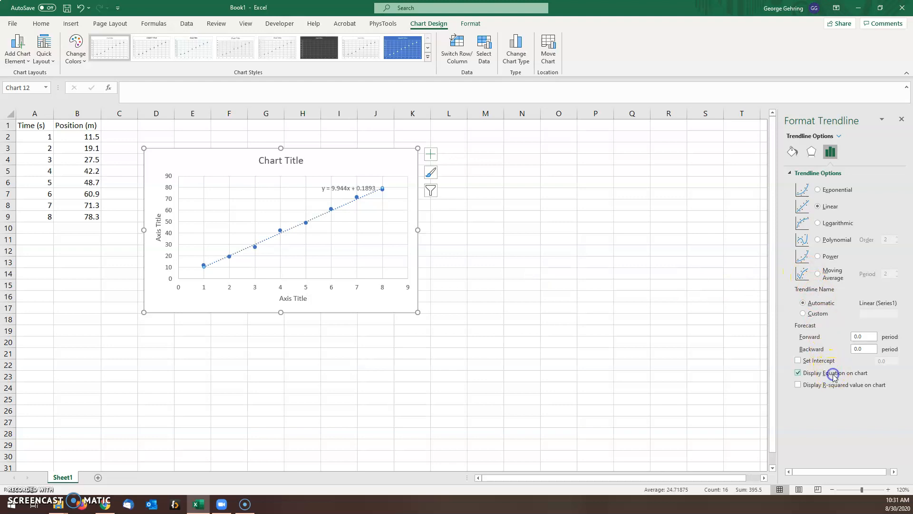
pyautogui.click(798, 384)
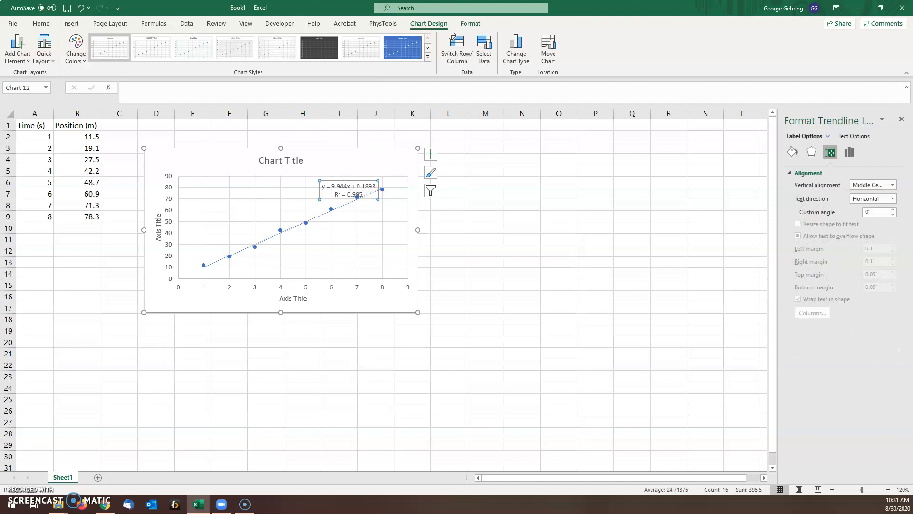
pyautogui.moveTo(349, 189); pyautogui.dragTo(359, 166)
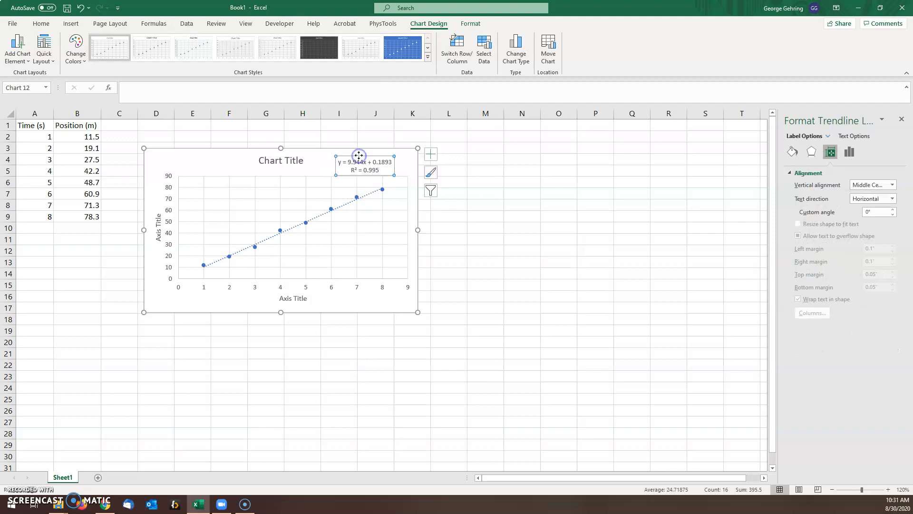
# Label the horizontal axis 'Time (s)' and the vertical axis 'Position (m)'
pyautogui.click(41, 23)
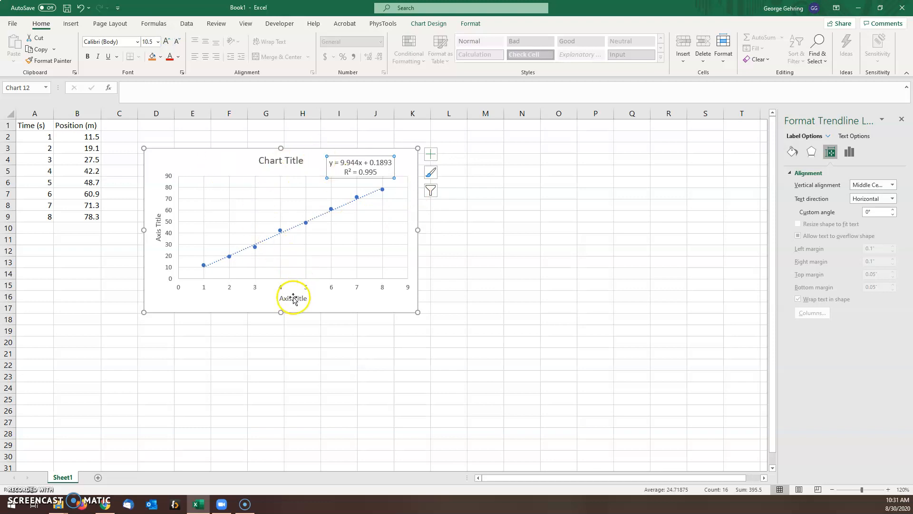
pyautogui.click(293, 298)
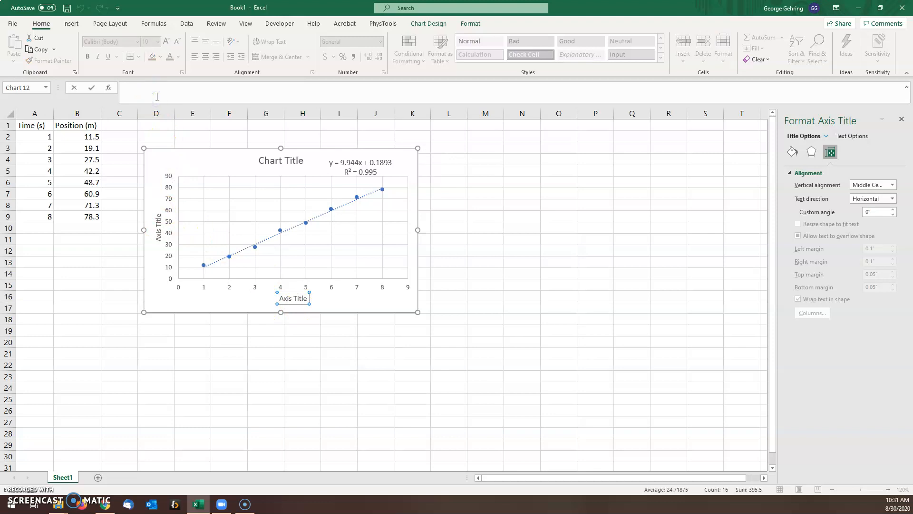
pyautogui.write('Time (s)')
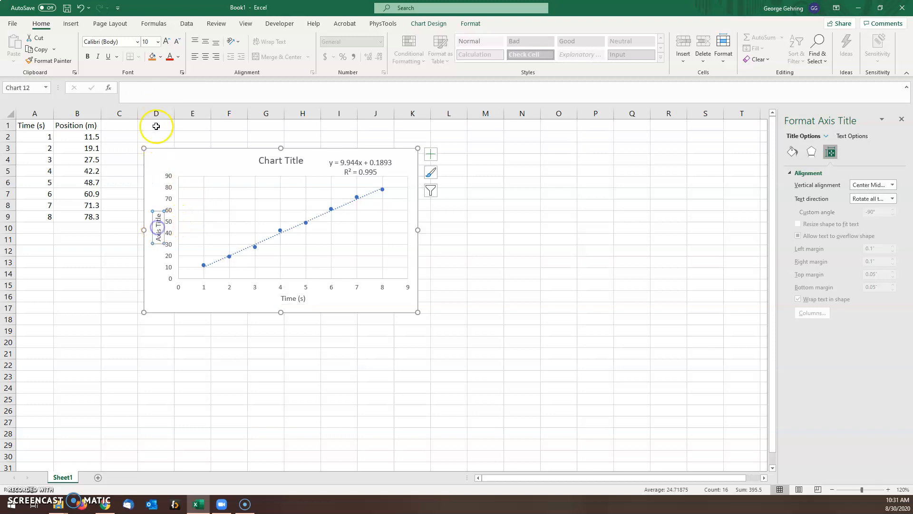
pyautogui.write('Position (m')
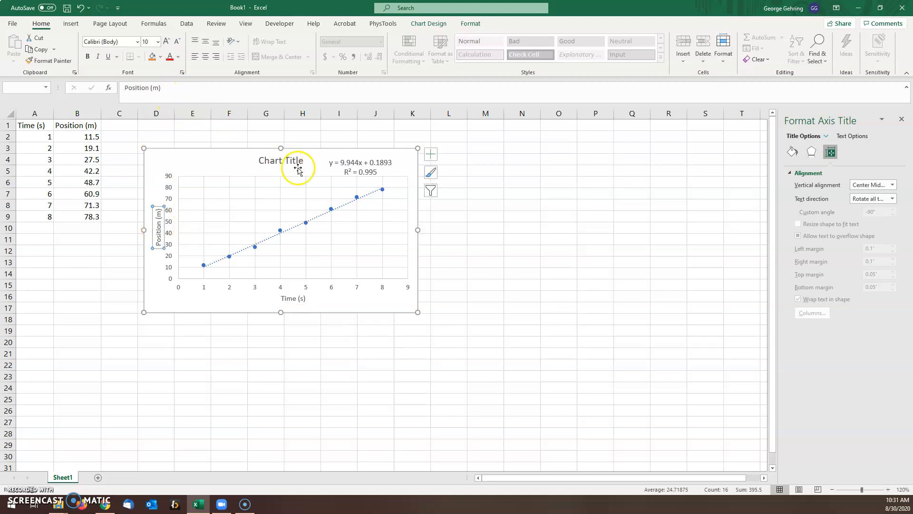
# Retitle the chart 'Position vs. Time'
pyautogui.click(281, 160)
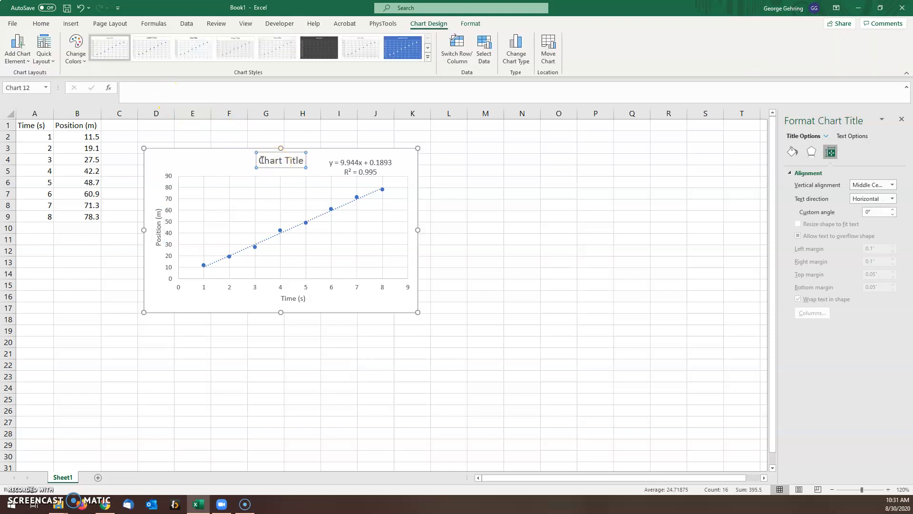
pyautogui.moveTo(313, 212)
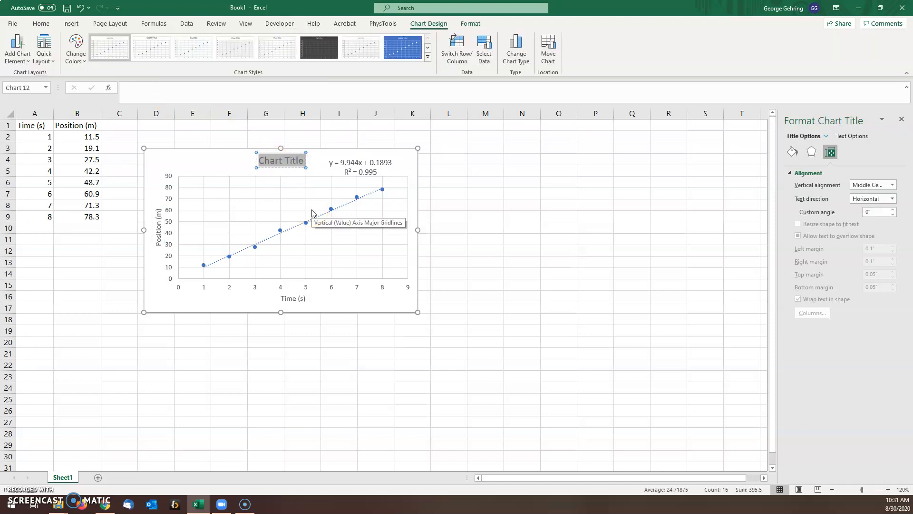
pyautogui.write('Position vs. Time')
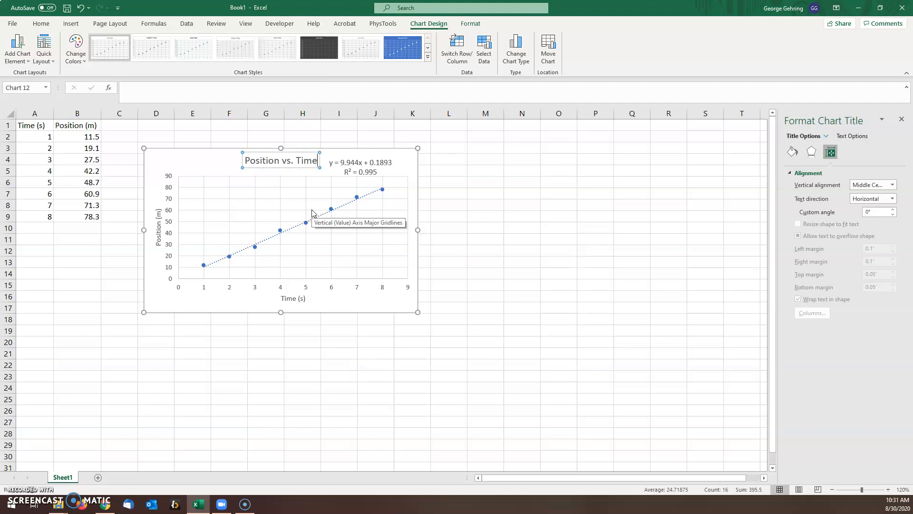